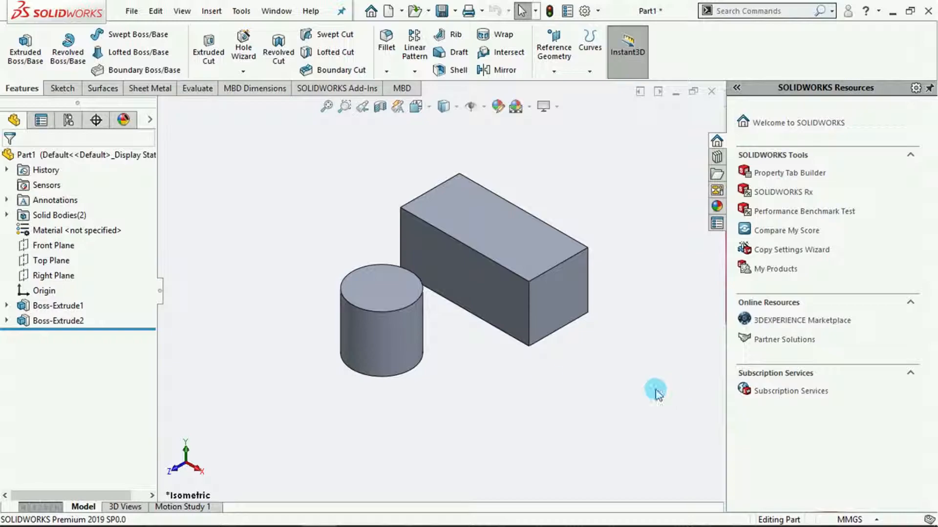
Step: Show the Sketch tab of the CommandManager with Rapid Sketch enabled
left_click(59, 88)
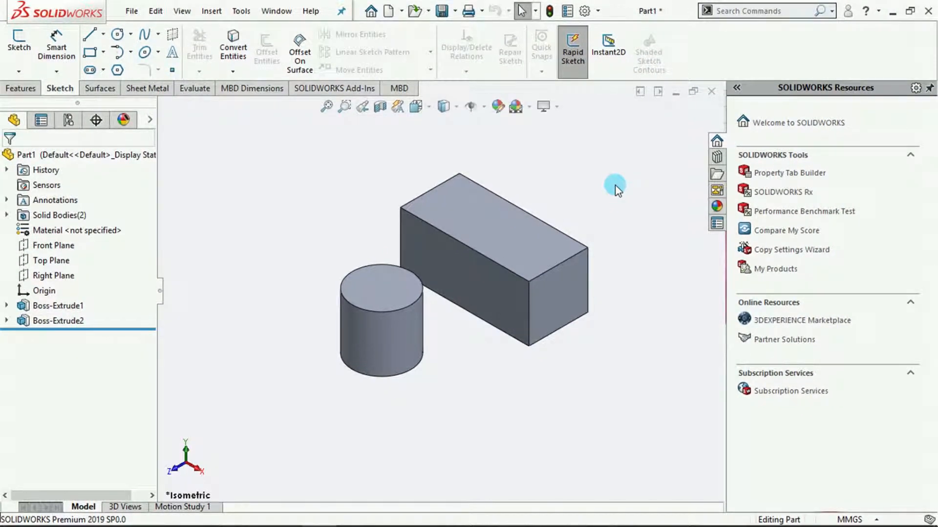
mouse_move(56, 45)
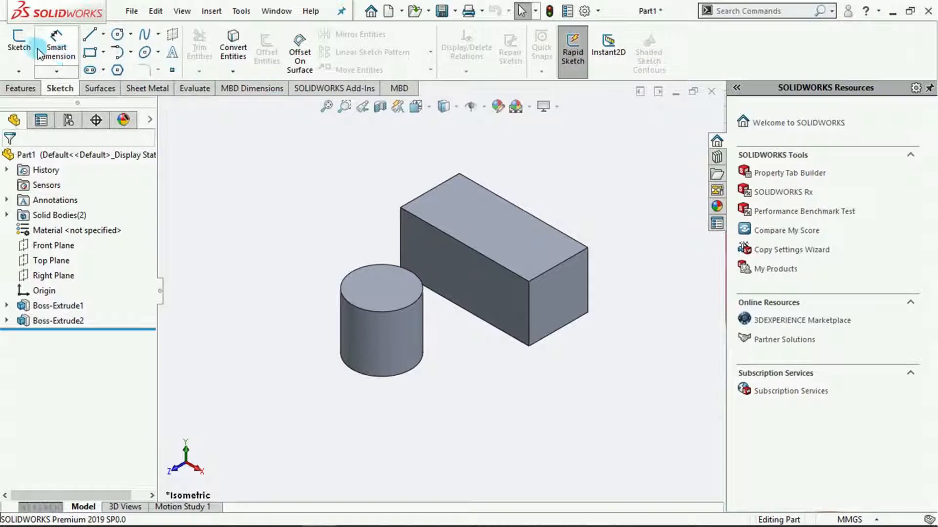
mouse_move(19, 45)
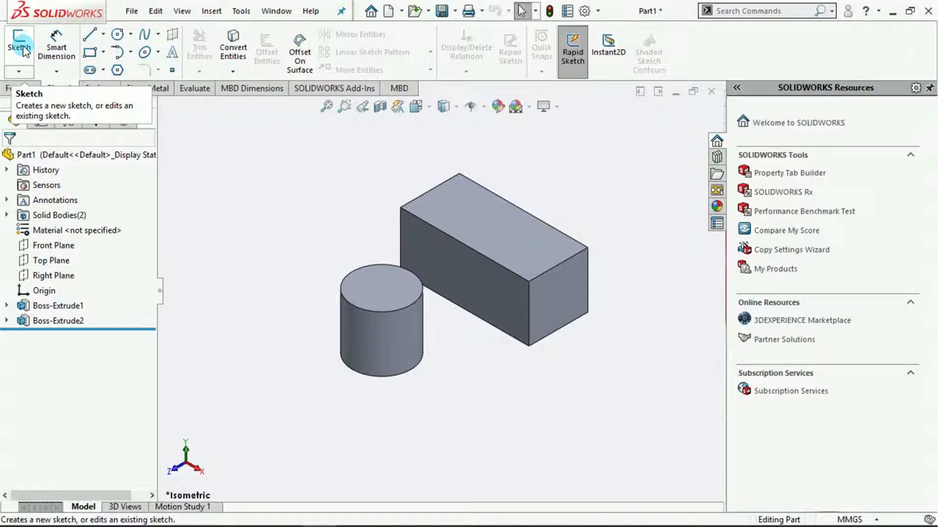
left_click(19, 45)
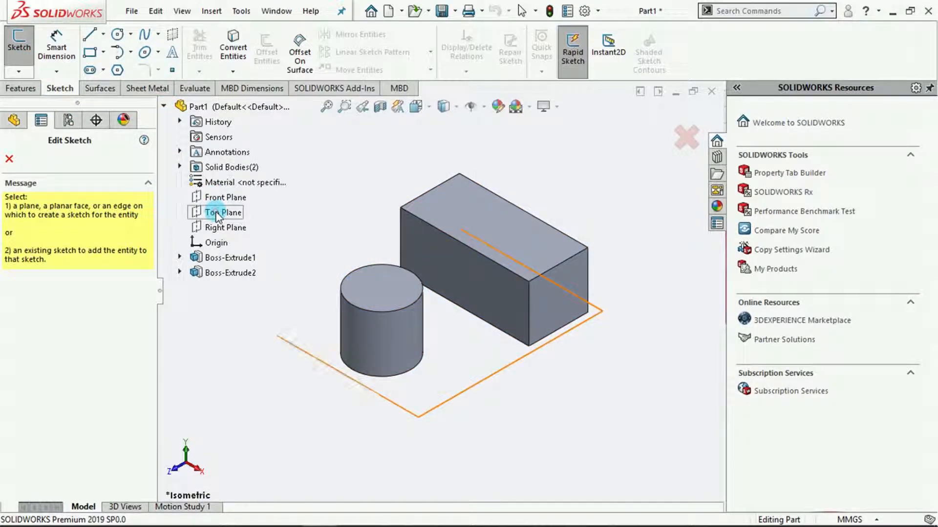
left_click(224, 212)
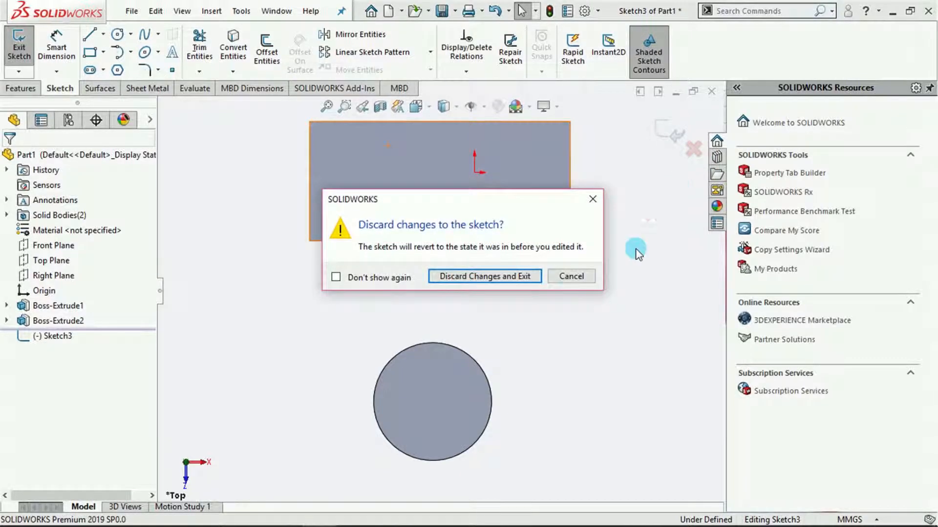
left_click(483, 276)
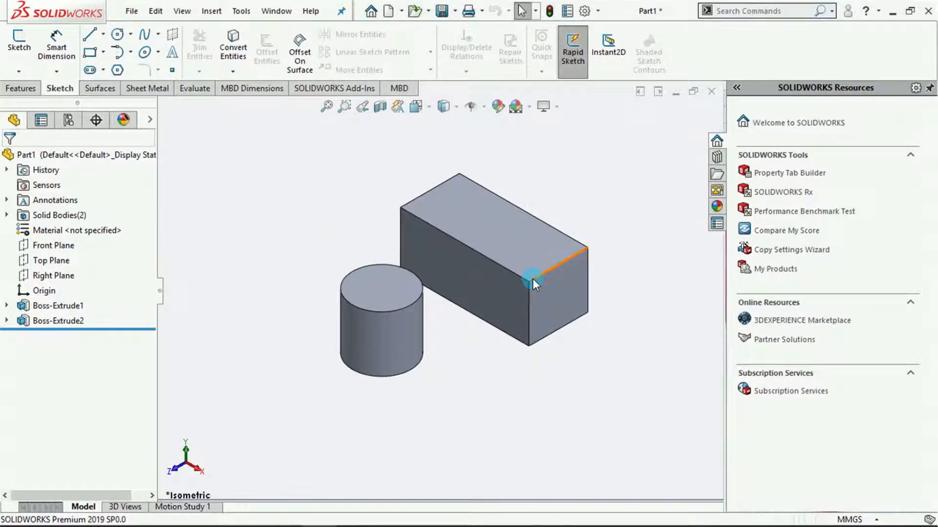
left_click(53, 261)
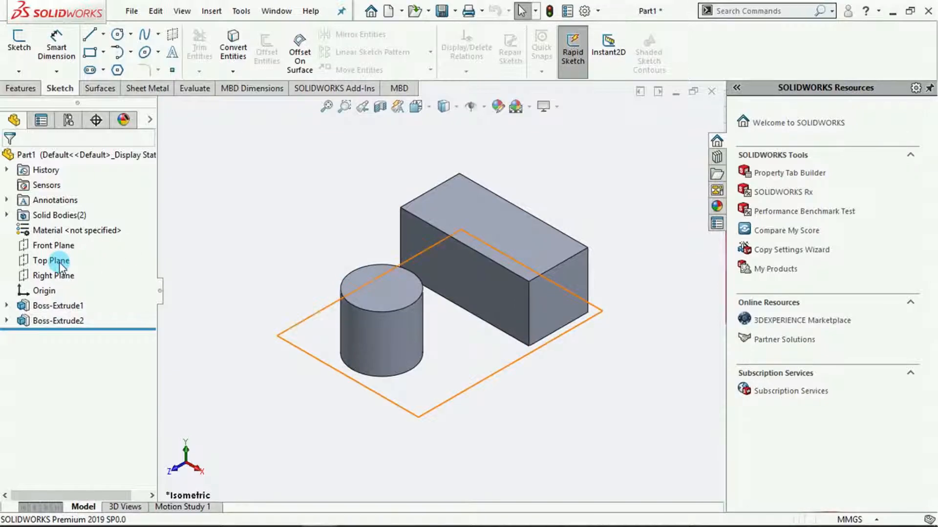
right_click(51, 260)
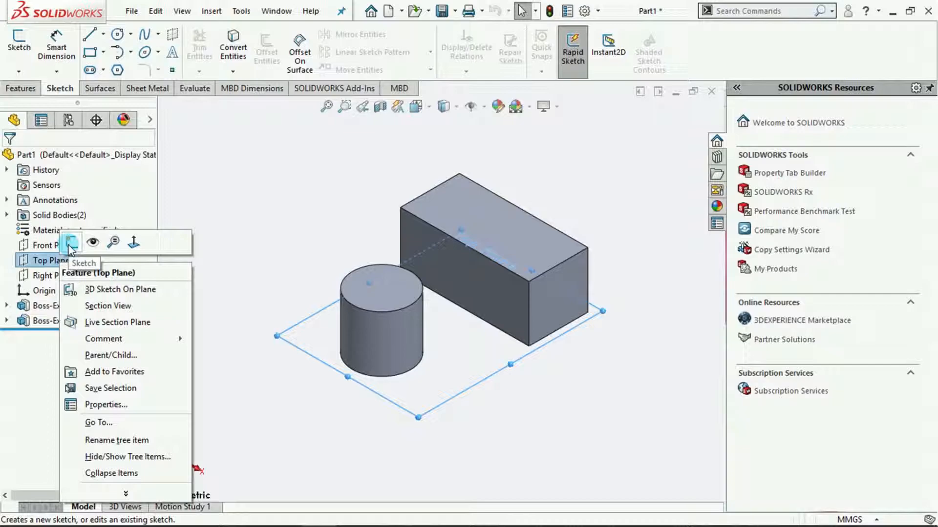
left_click(216, 180)
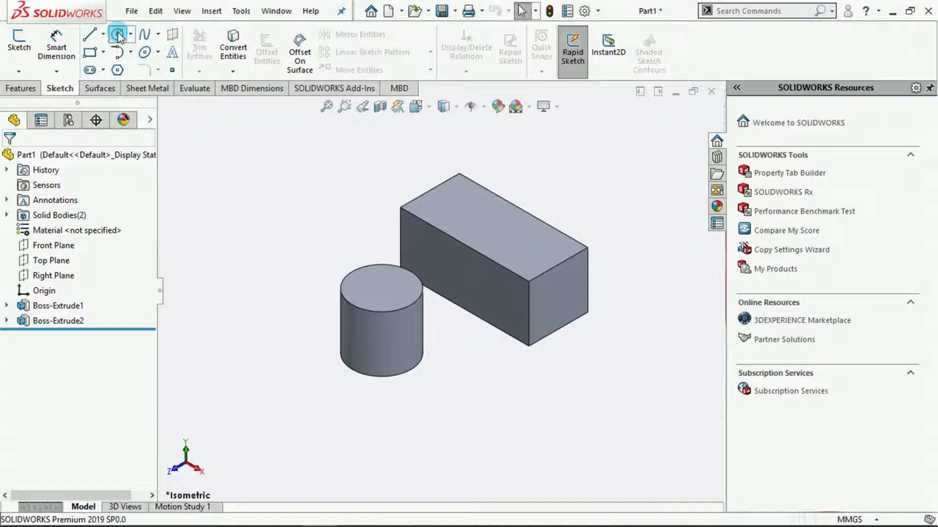
Step: Sketch a circle on the top face of the box with the Circle tool
left_click(117, 34)
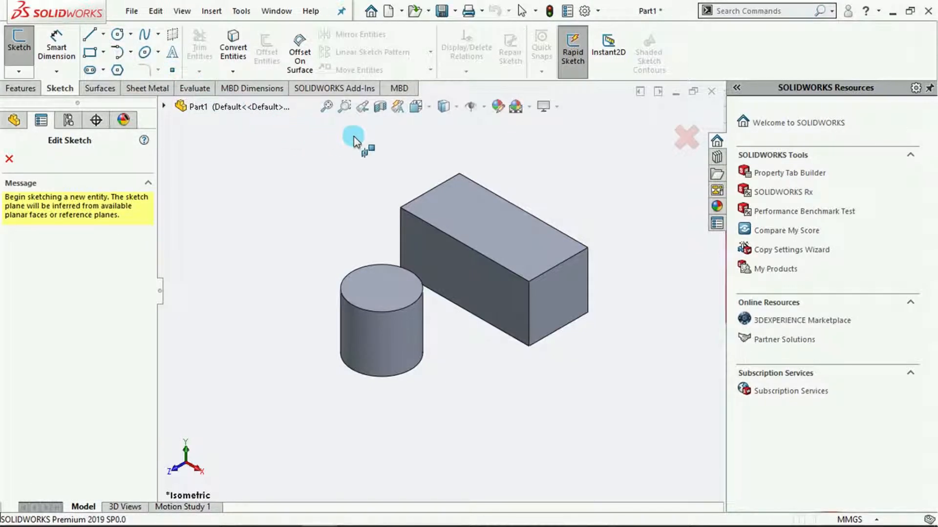
left_click(489, 228)
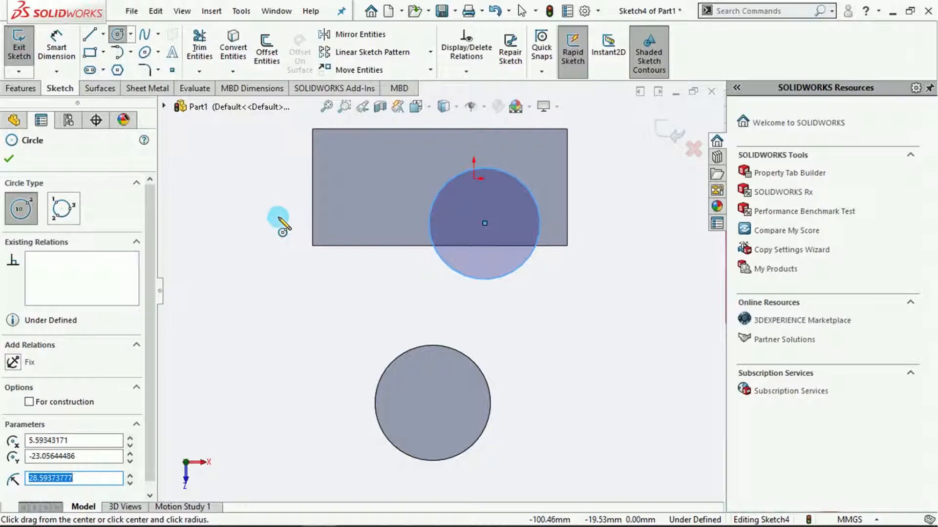
mouse_move(630, 203)
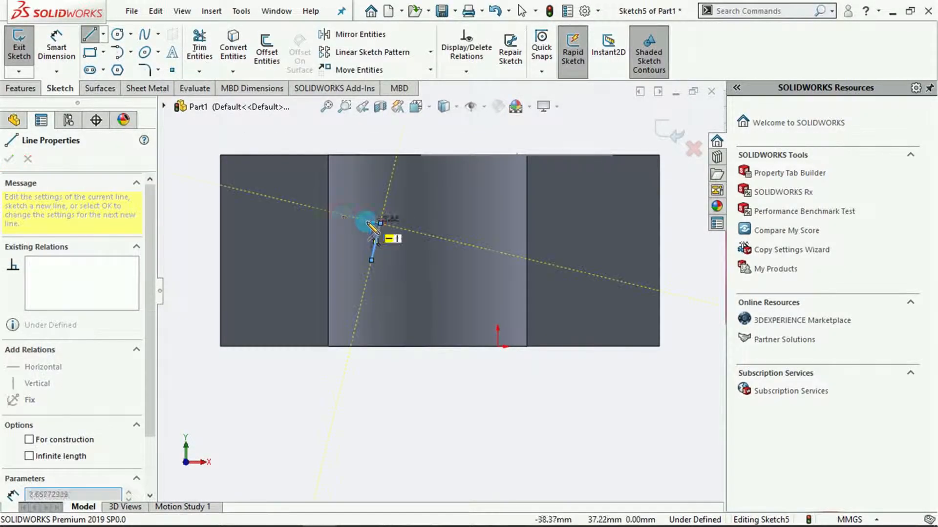
Step: End the line chain on the front face and exit, adding Sketch5 to the tree
right_click(369, 225)
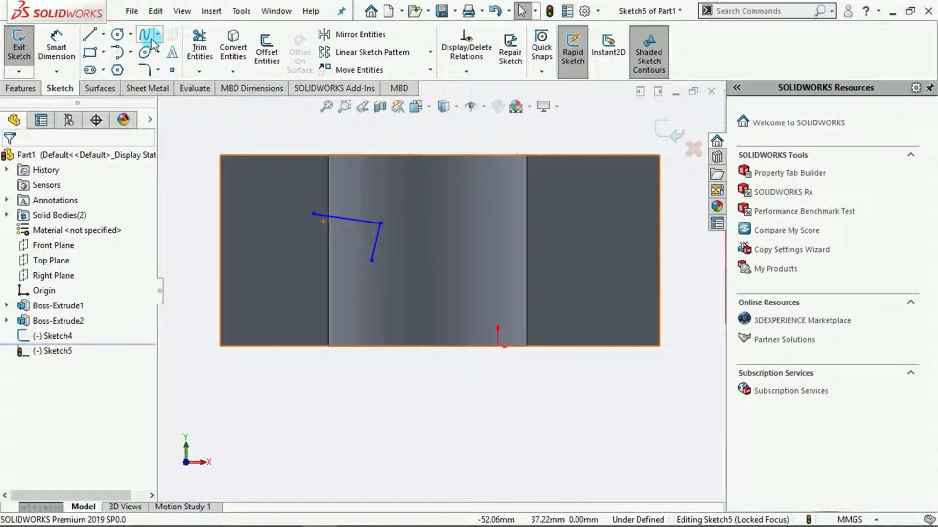
left_click(145, 33)
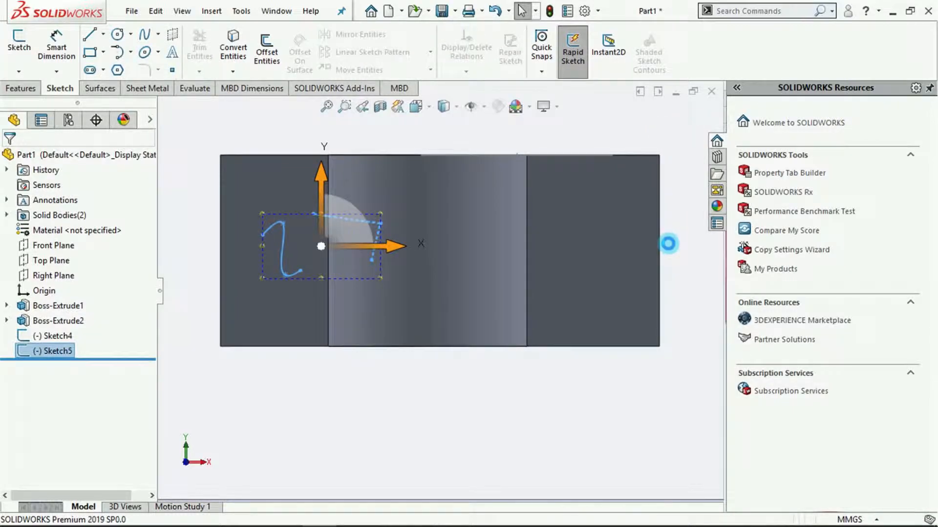
mouse_move(687, 265)
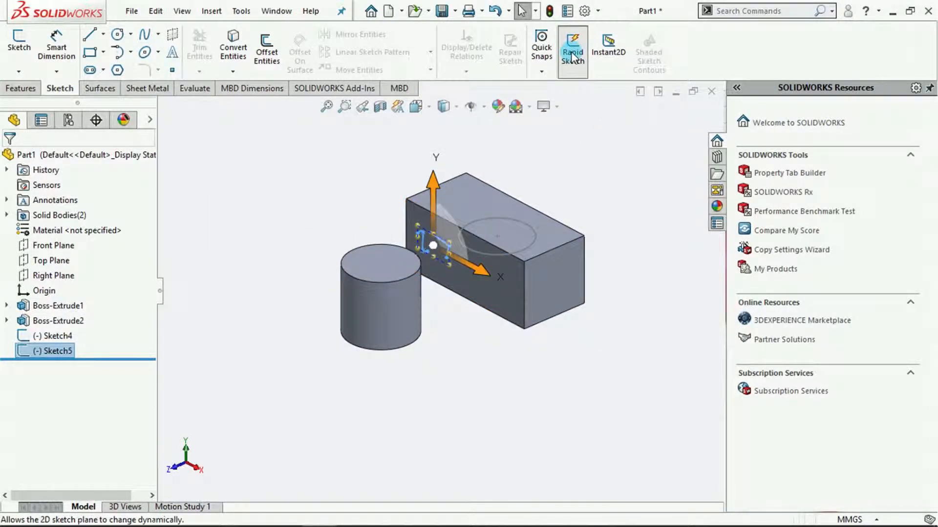
mouse_move(571, 48)
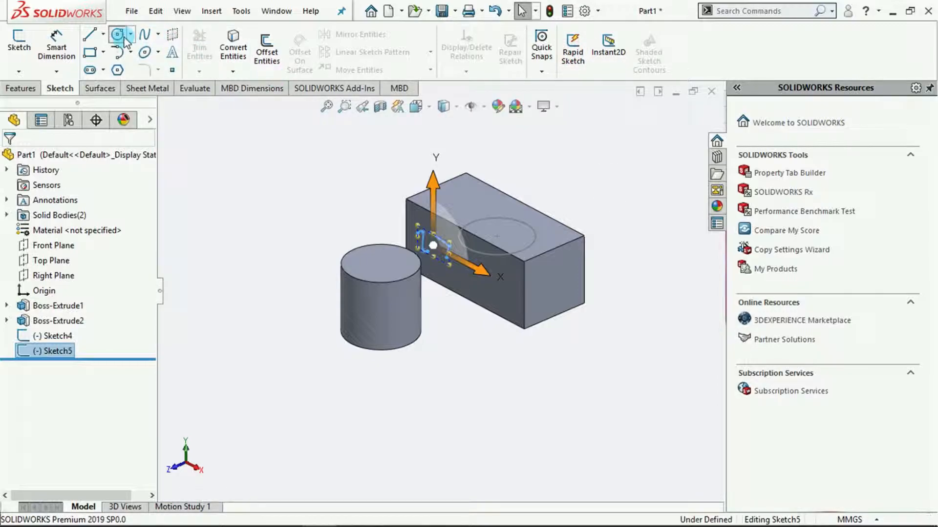
Step: Pick Circle, then close the sketch without drawing anything
left_click(118, 34)
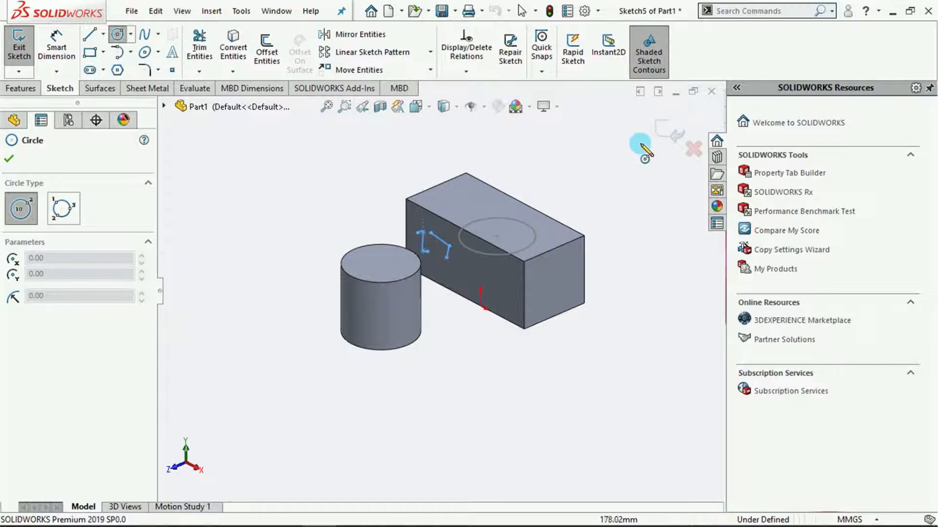
left_click(19, 46)
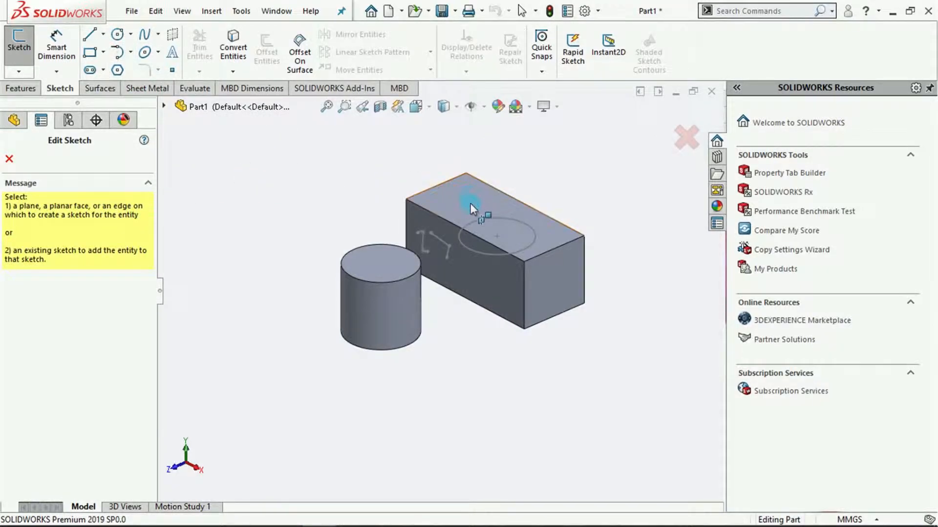
mouse_move(469, 206)
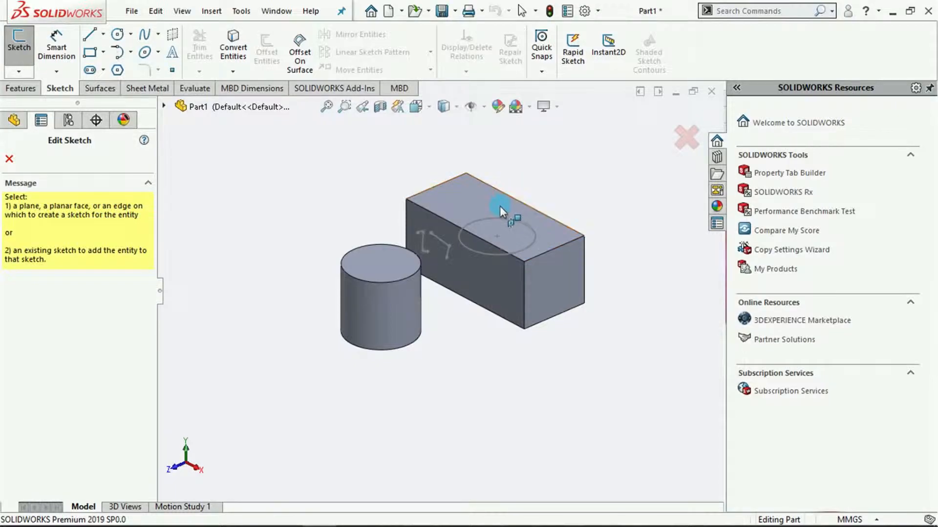
mouse_move(498, 211)
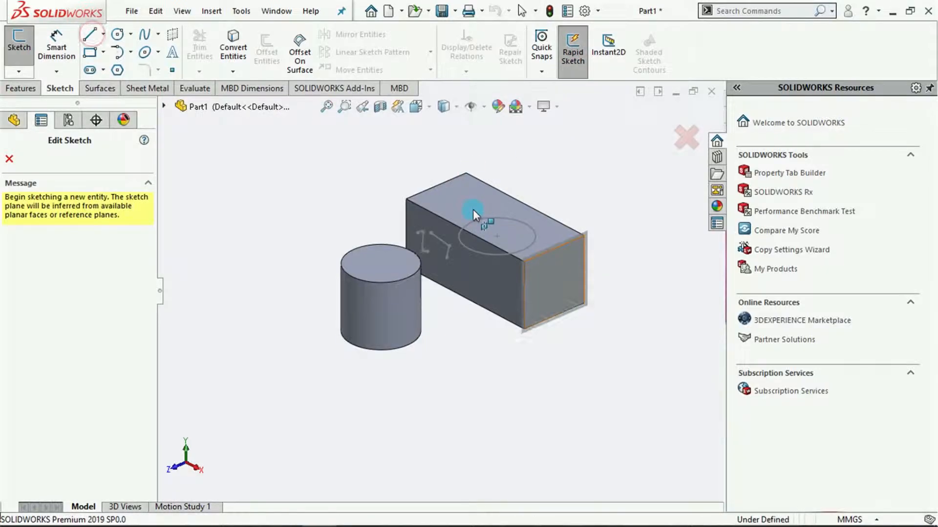
mouse_move(473, 212)
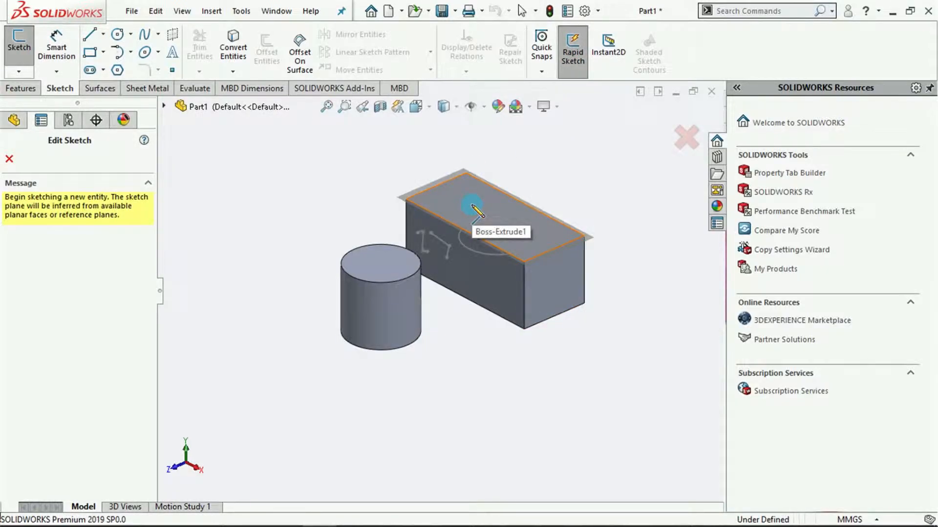
mouse_move(380, 266)
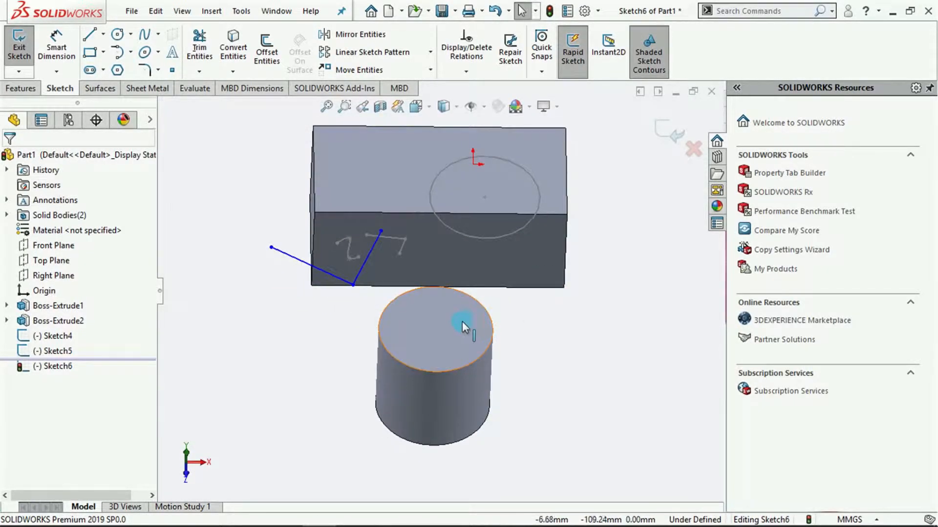
mouse_move(453, 330)
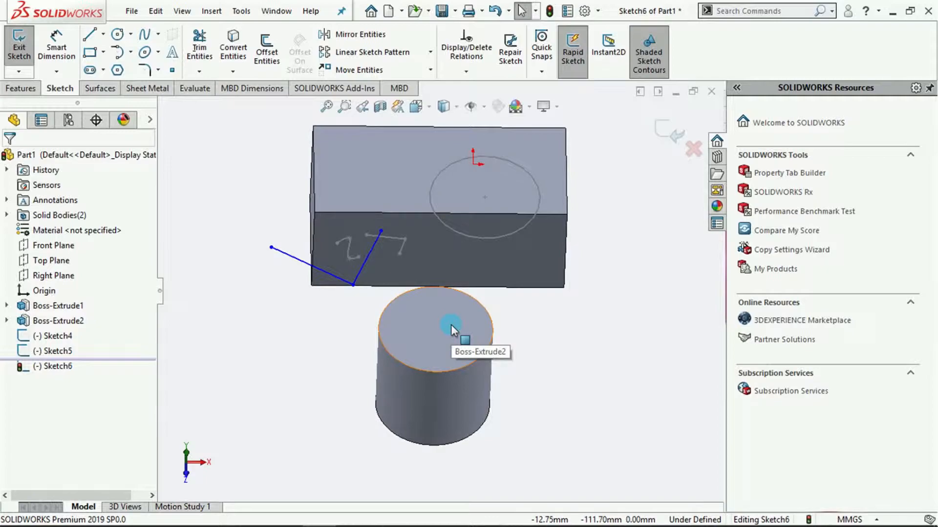
Step: Orbit and zoom out to inspect the whole part with Sketch6's lines
left_click_drag(451, 329, 358, 335)
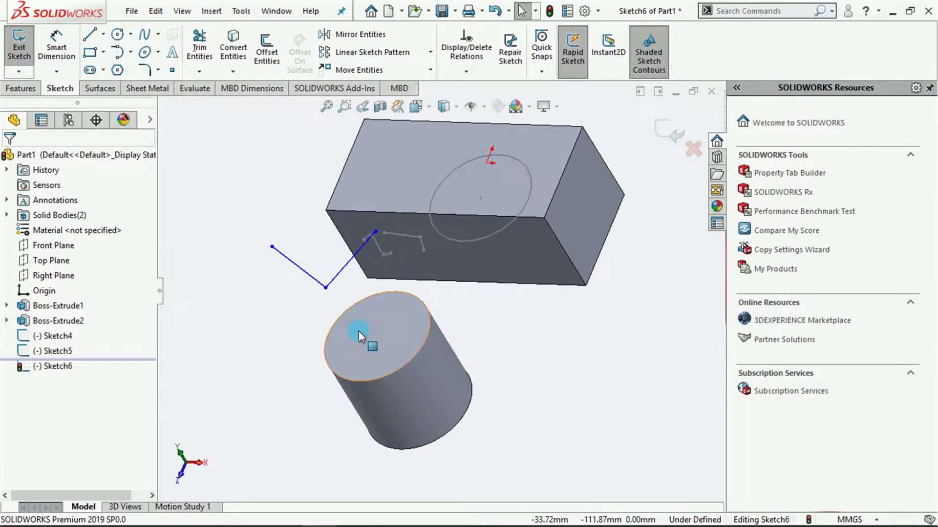
mouse_move(377, 338)
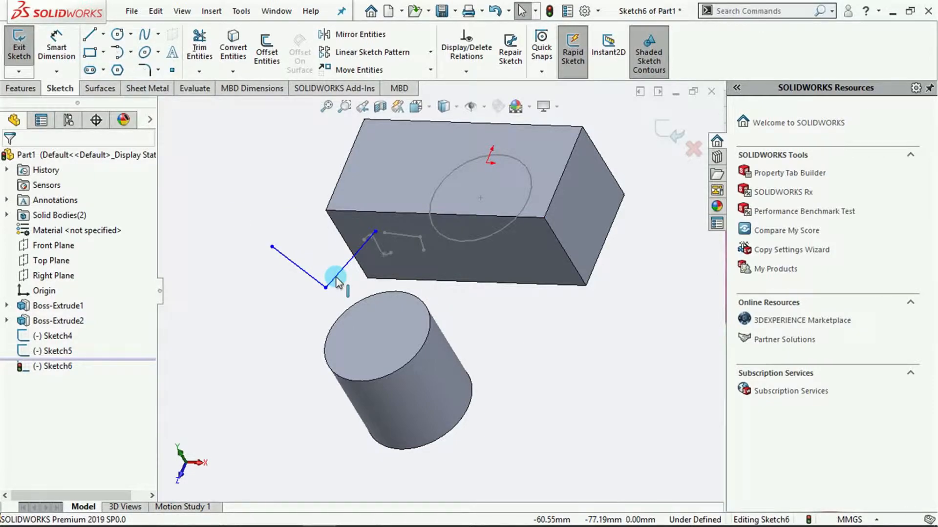
mouse_move(296, 293)
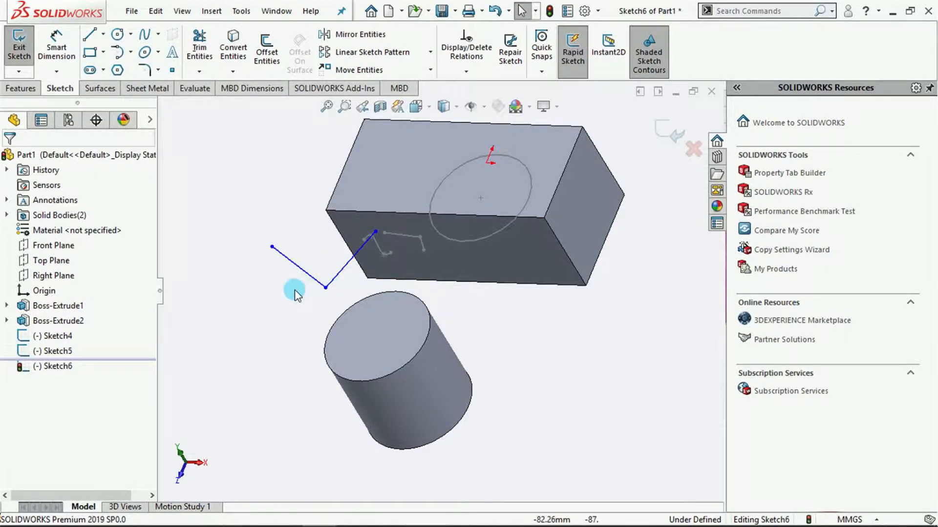
mouse_move(284, 302)
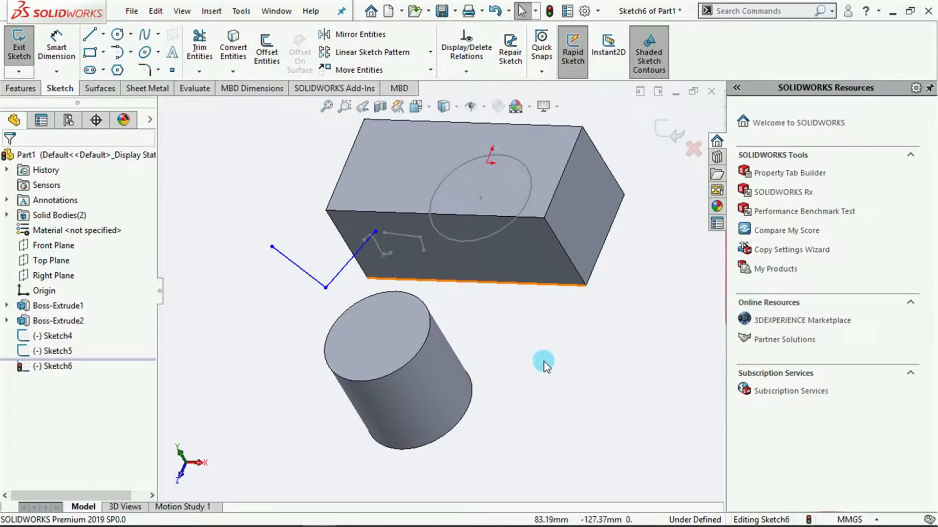
mouse_move(546, 372)
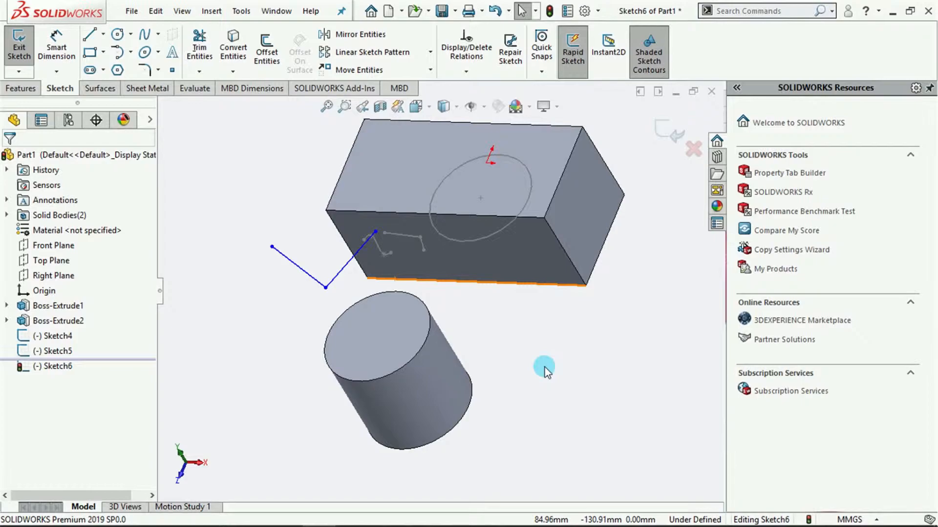
mouse_move(567, 377)
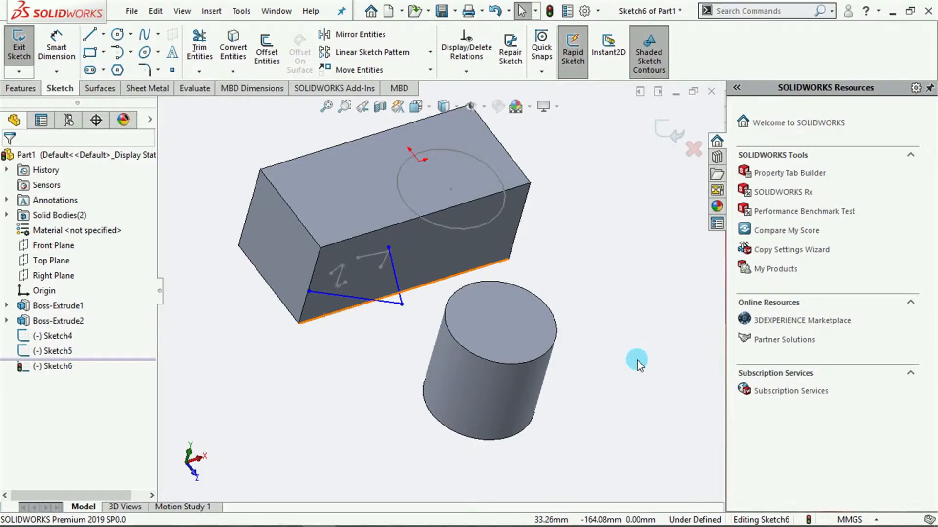
left_click_drag(637, 361, 615, 337)
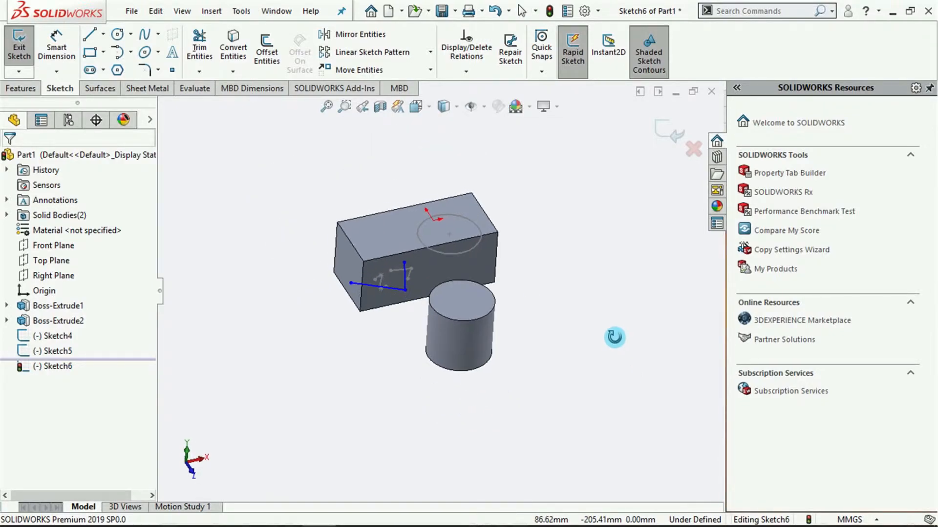
mouse_move(521, 11)
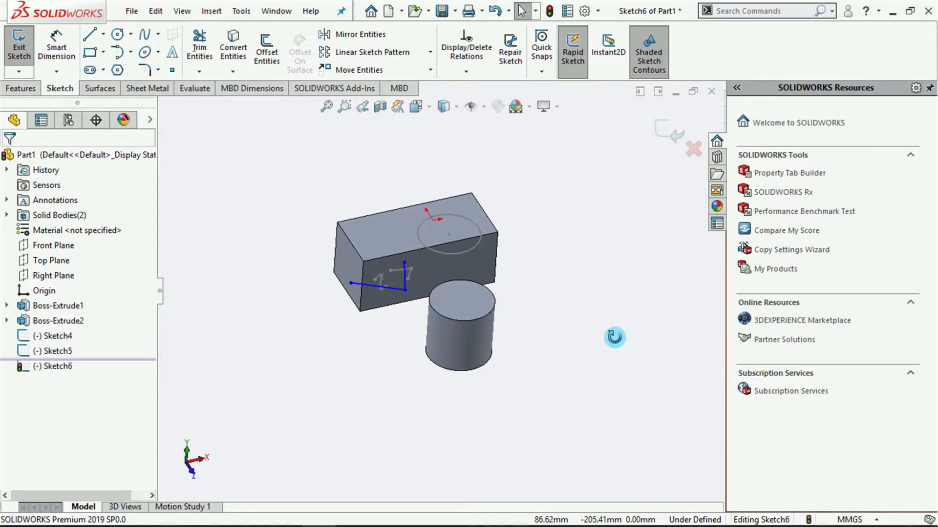